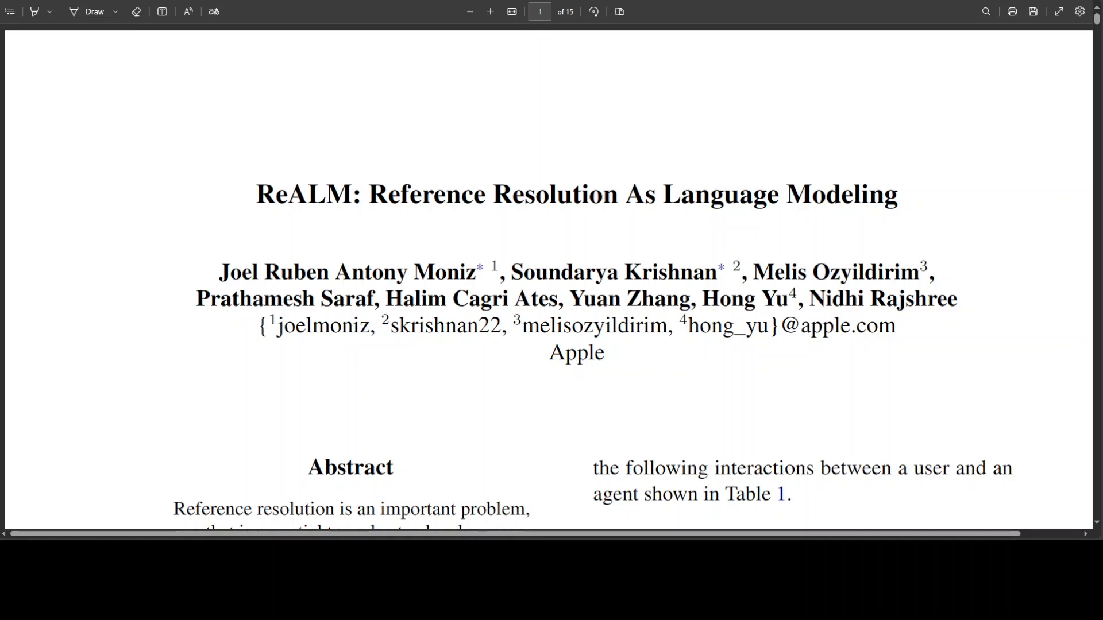
pyautogui.moveTo(354, 405)
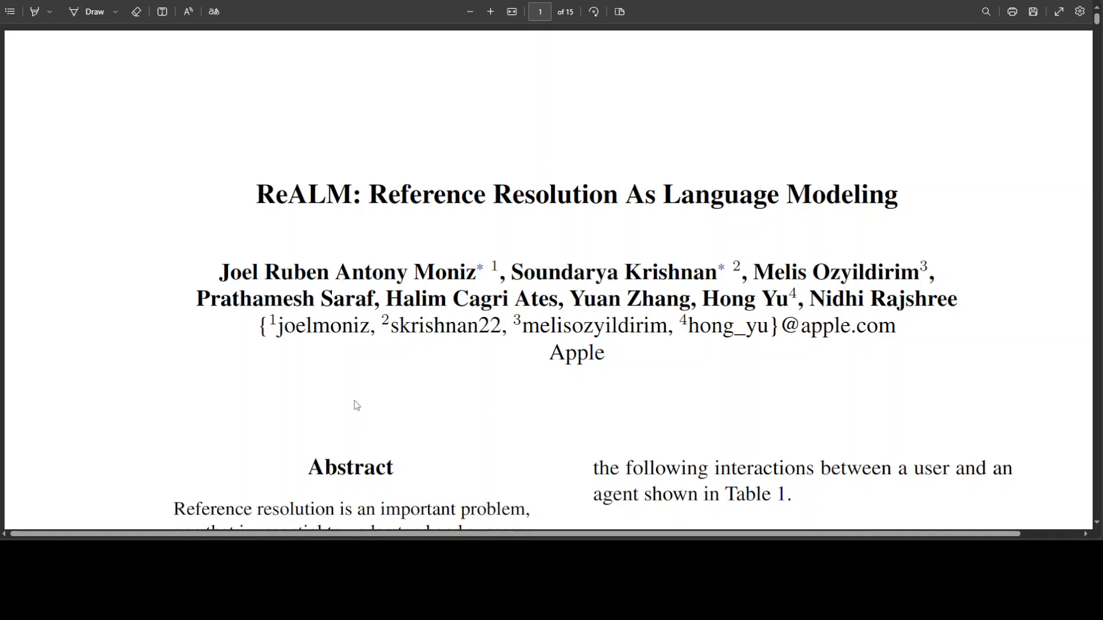
pyautogui.moveTo(548, 325)
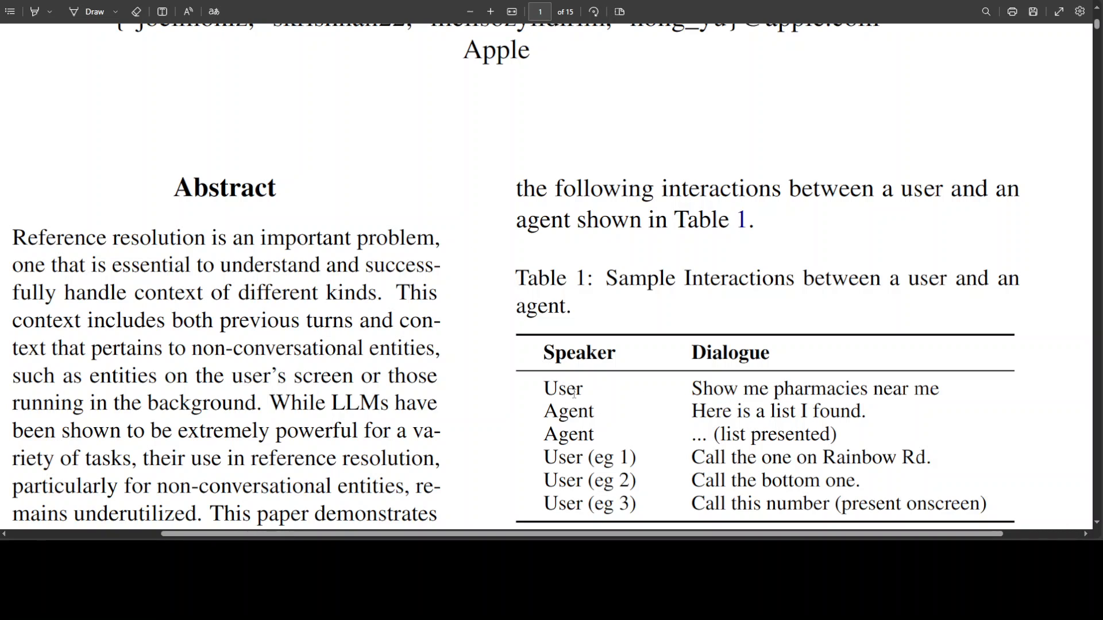
pyautogui.moveTo(737, 395)
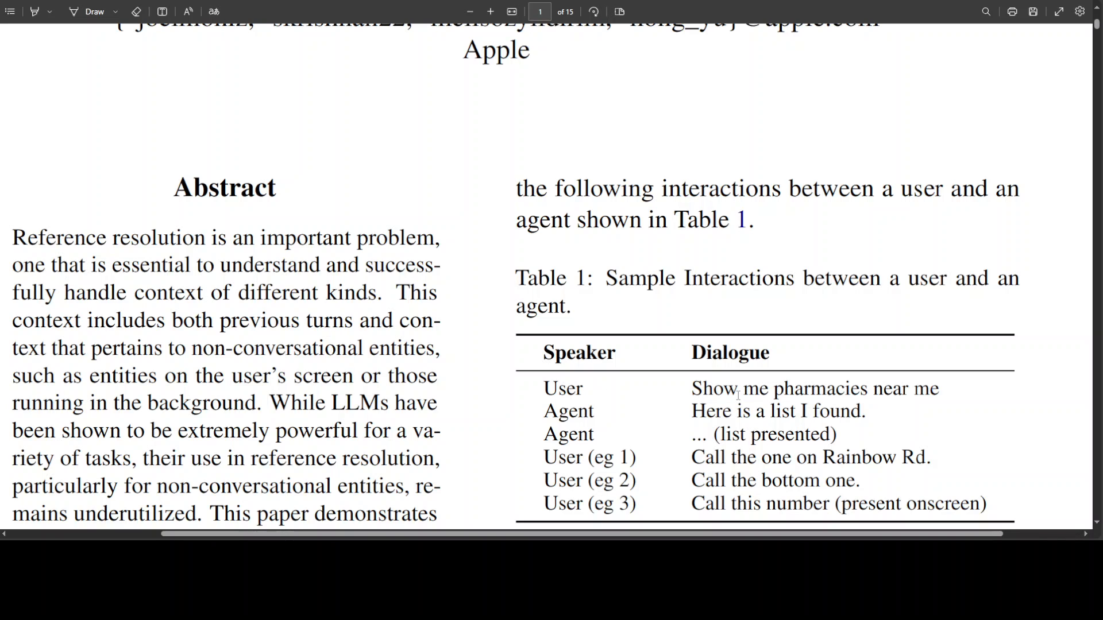
pyautogui.moveTo(589, 420)
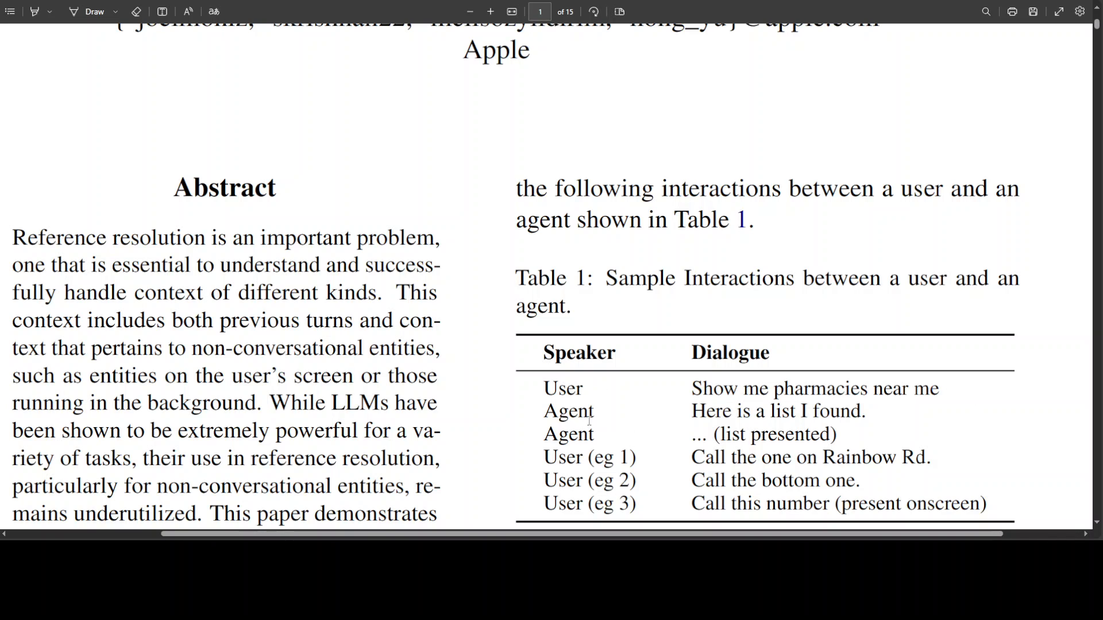
pyautogui.moveTo(927, 429)
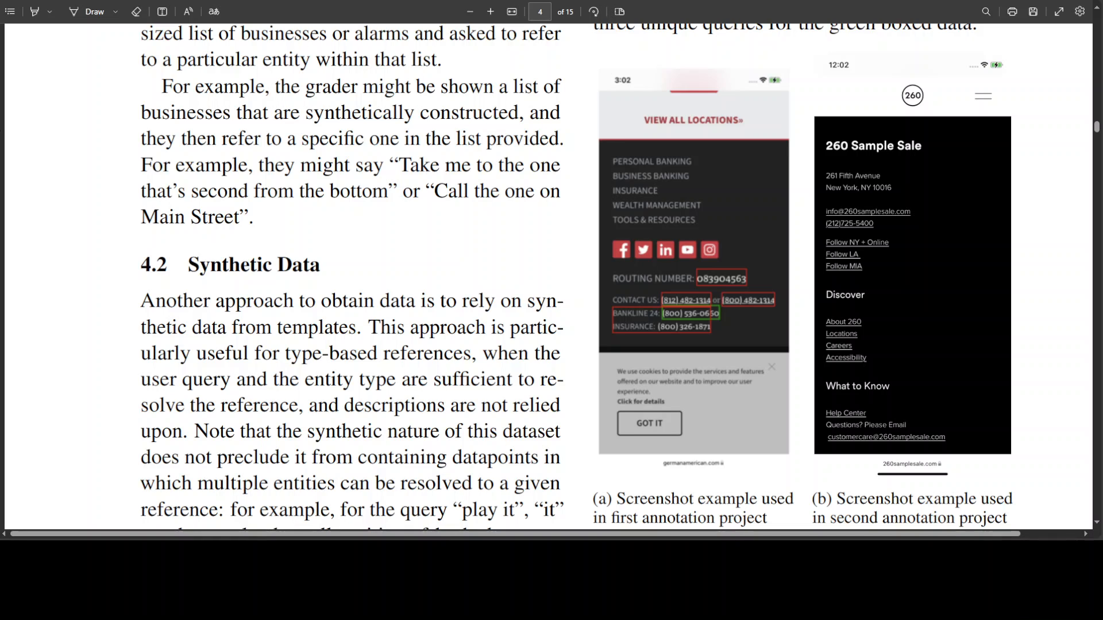
pyautogui.moveTo(479, 430)
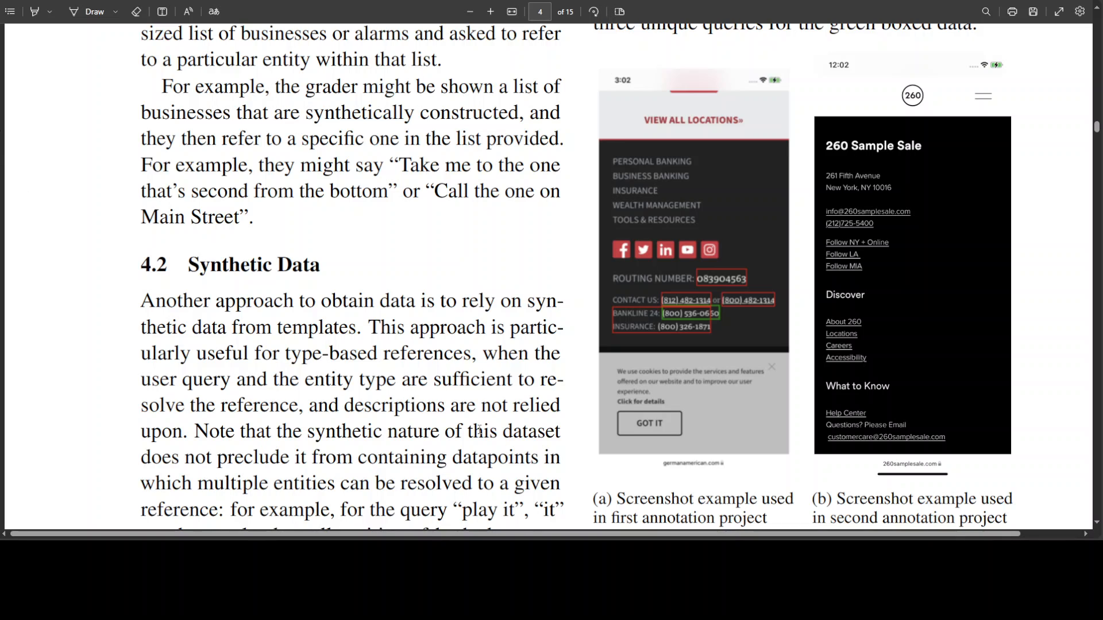